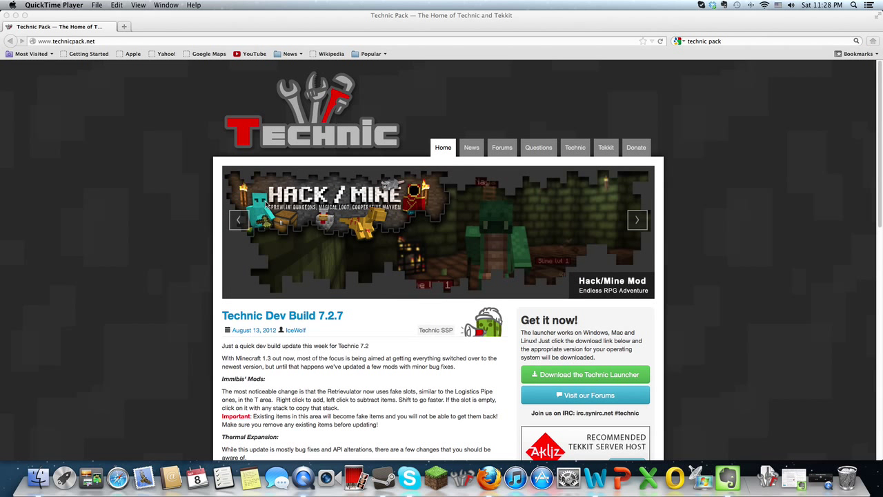
# - Reach the Technic Launcher download page and start downloading Technic-Launcher-OSX.zip for Mac
pyautogui.click(636, 219)
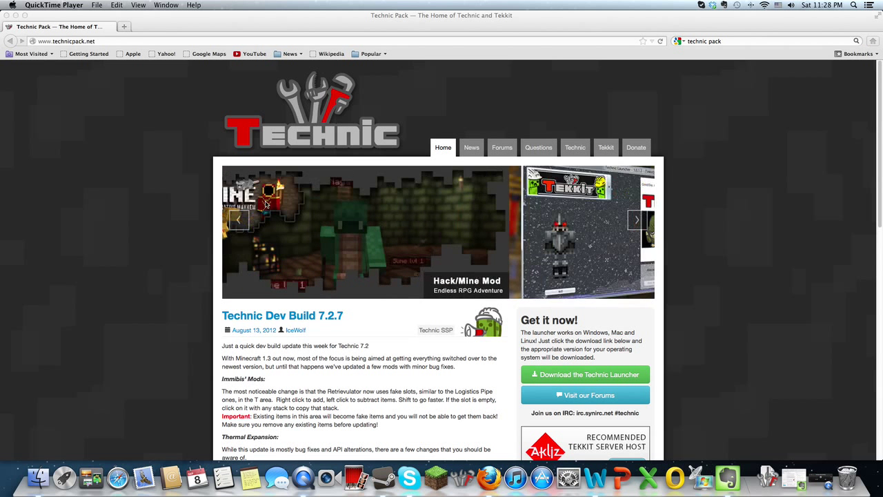
pyautogui.click(636, 220)
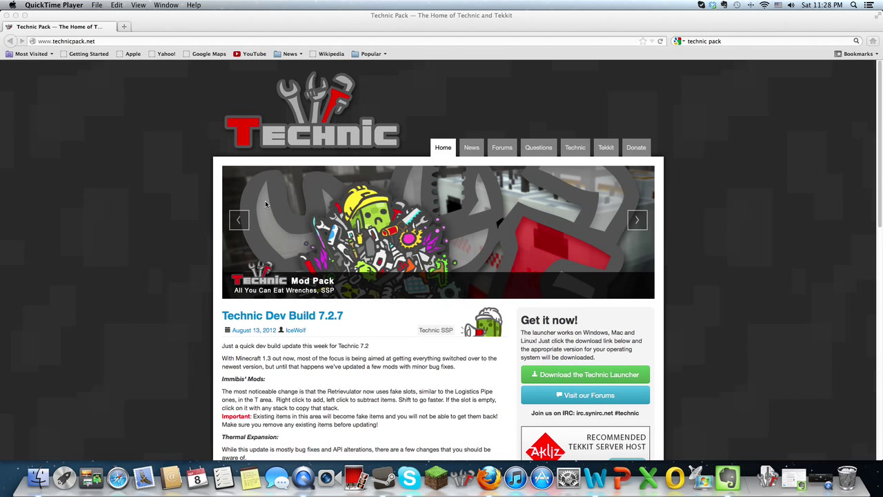
pyautogui.click(636, 219)
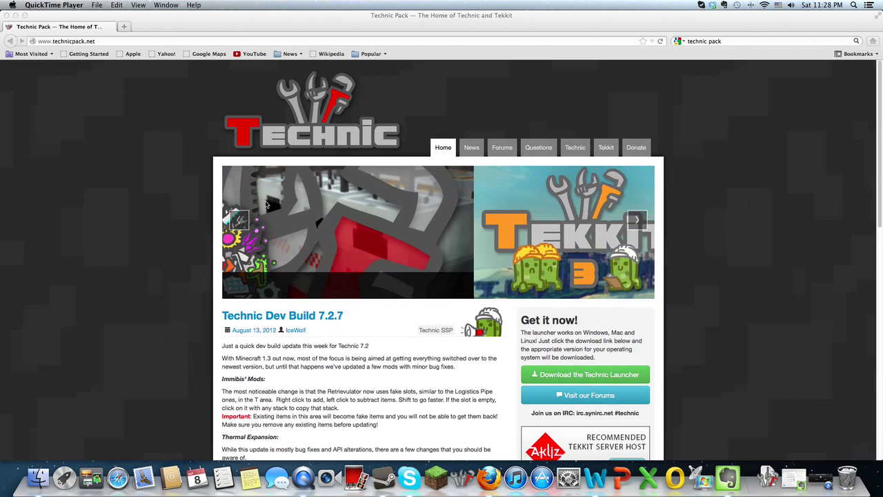
pyautogui.click(637, 219)
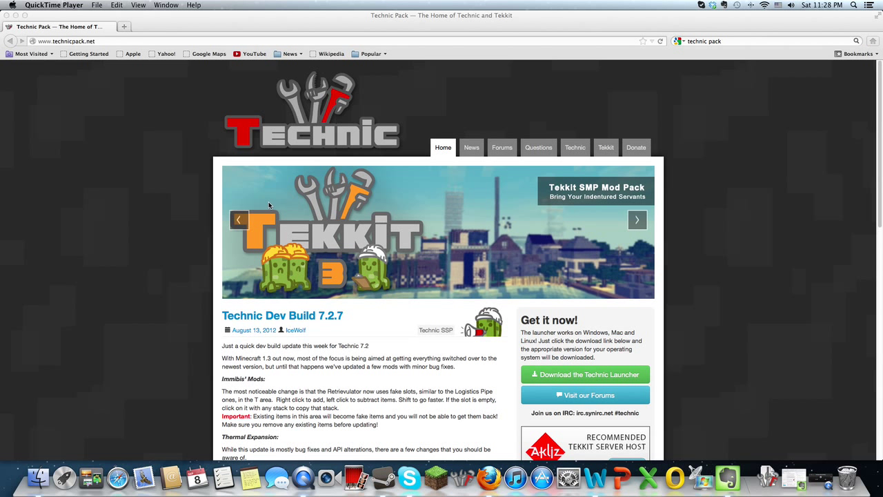
pyautogui.moveTo(496, 396)
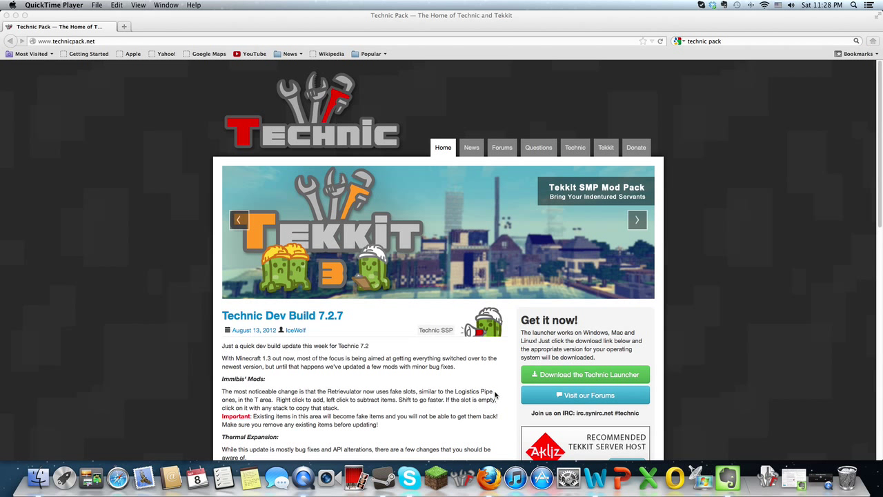
pyautogui.click(637, 219)
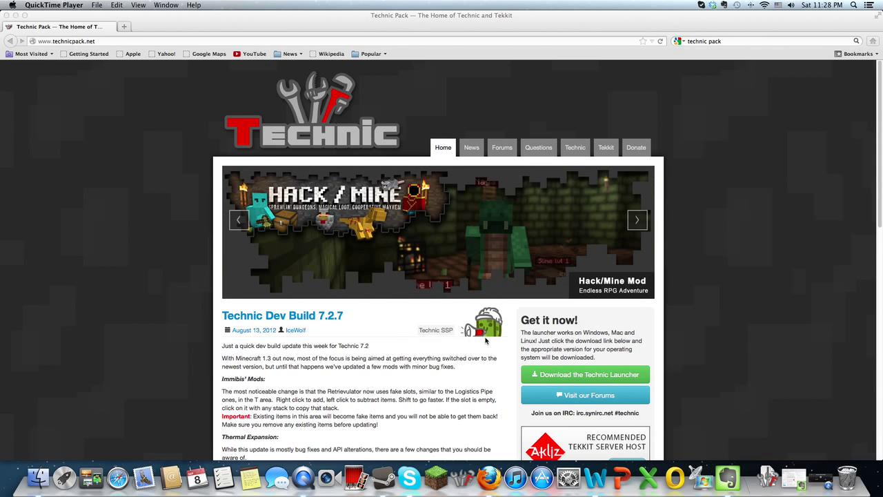
pyautogui.moveTo(470, 386)
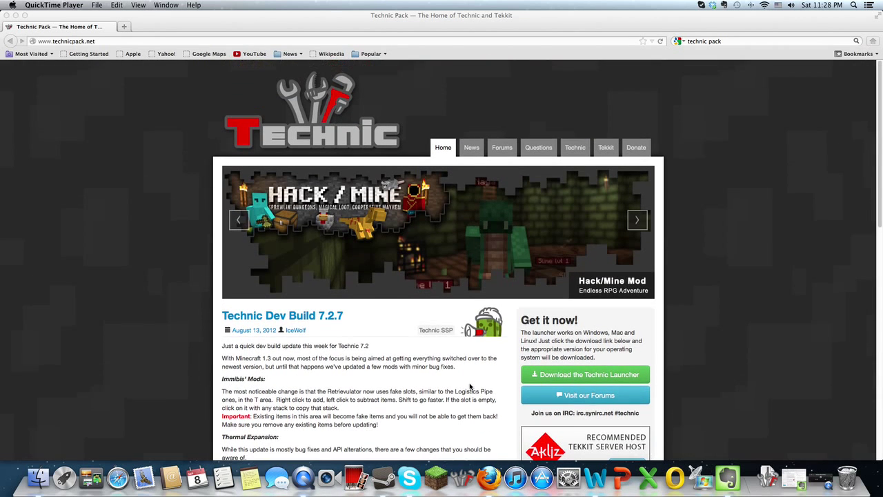
pyautogui.click(636, 219)
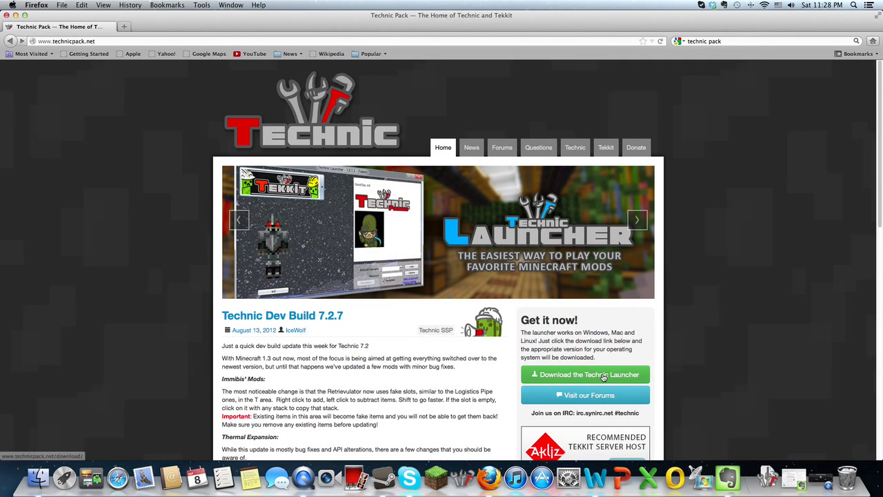
pyautogui.click(585, 374)
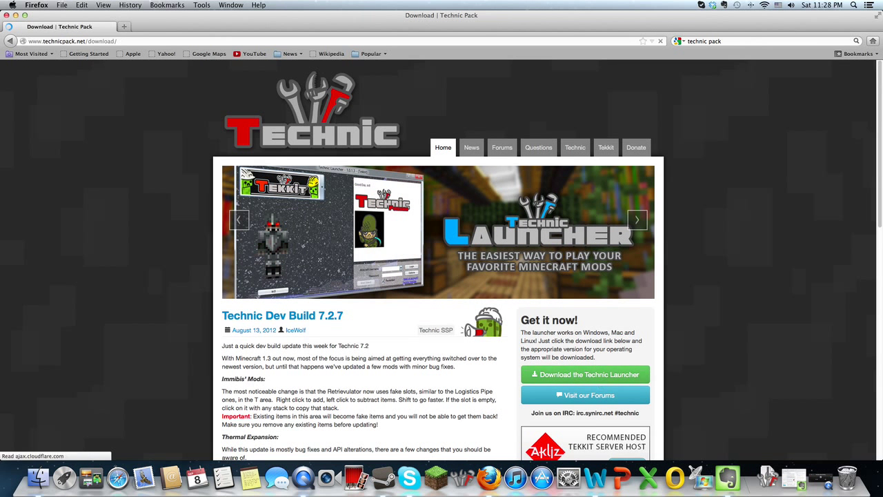
pyautogui.click(585, 374)
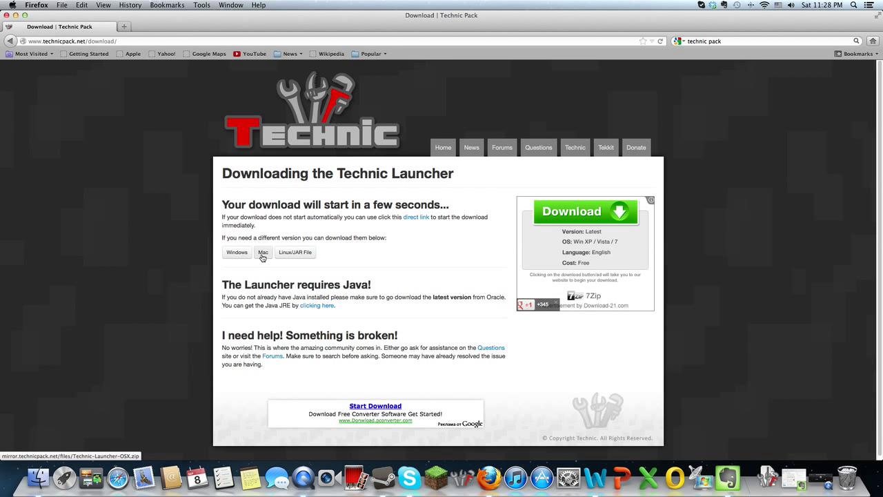
pyautogui.moveTo(263, 257)
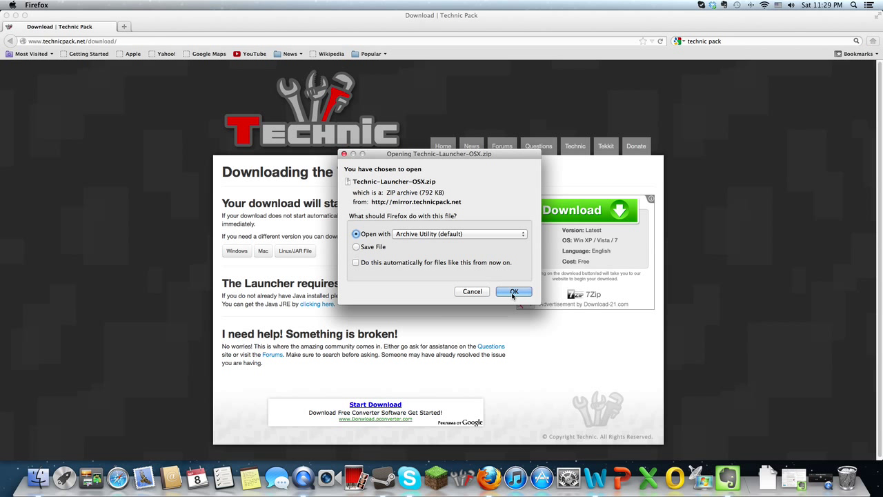
# - Unpack the launcher zip with Archive Utility and view the extracted apps in Downloads
pyautogui.click(514, 291)
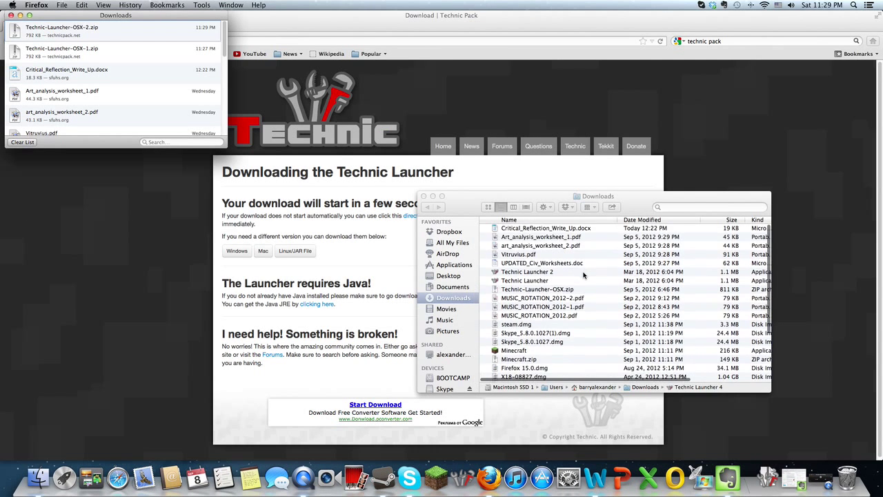
pyautogui.scroll(-3)
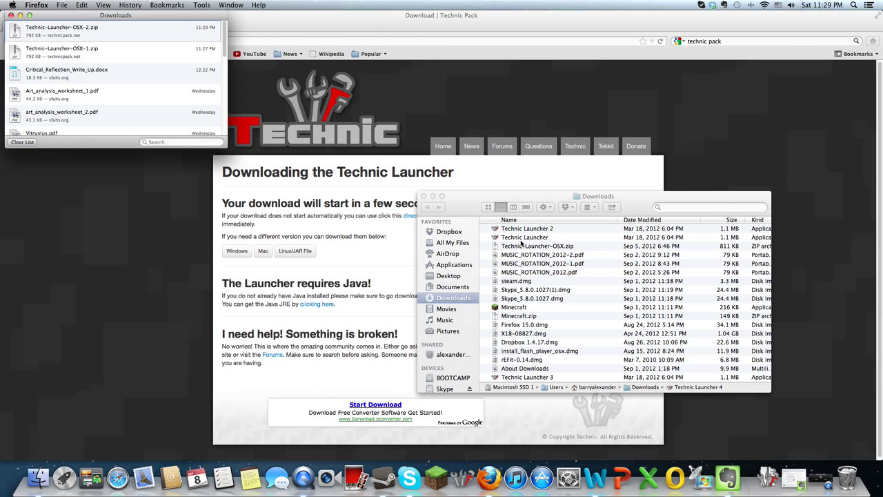
pyautogui.moveTo(768, 478)
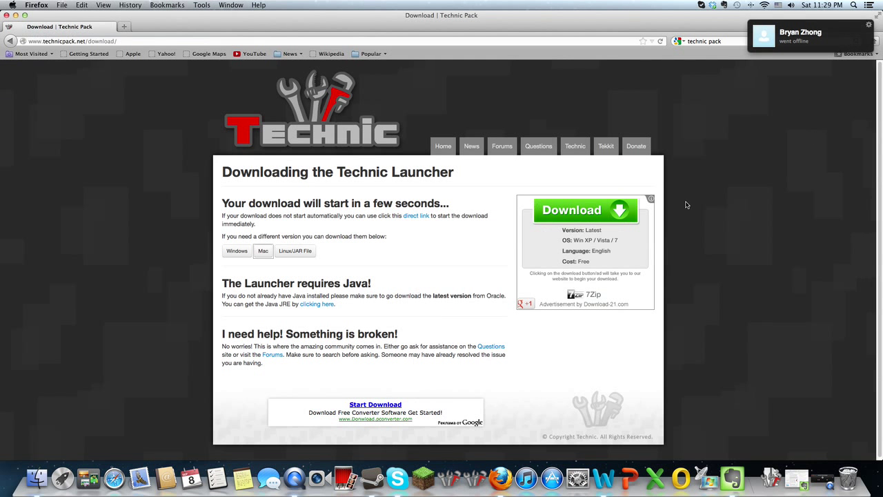
pyautogui.moveTo(480, 476)
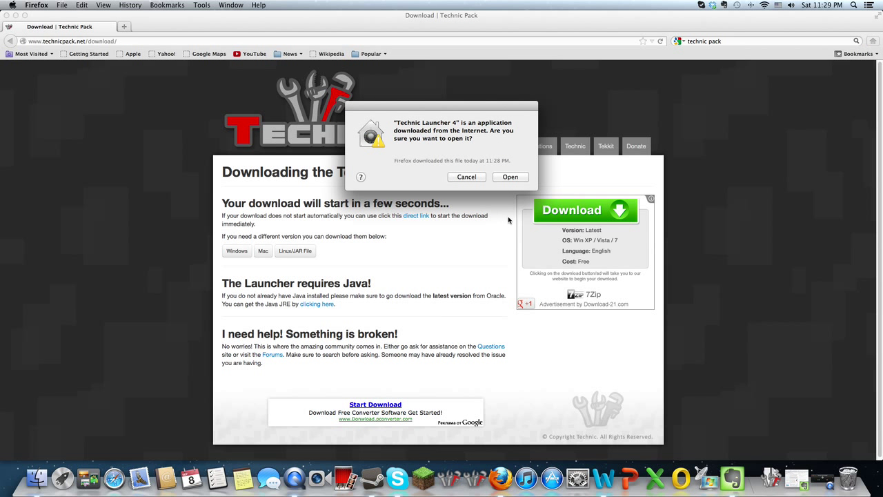
pyautogui.moveTo(500, 185)
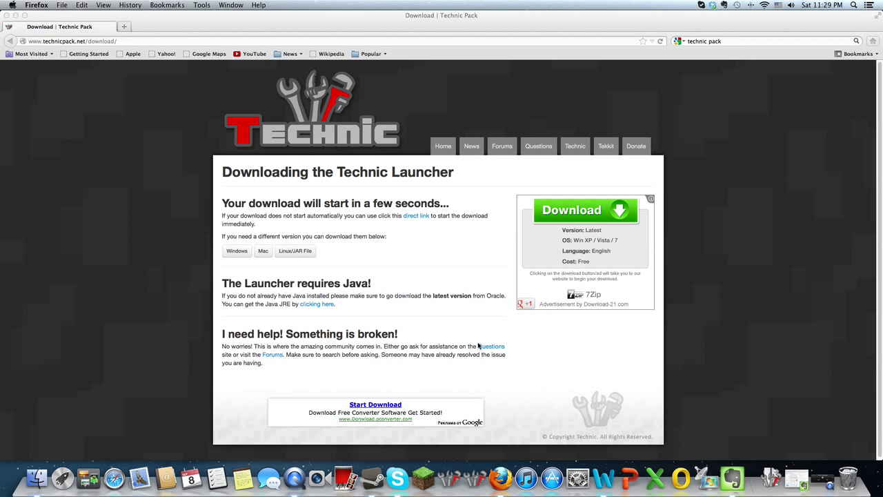
pyautogui.moveTo(494, 355)
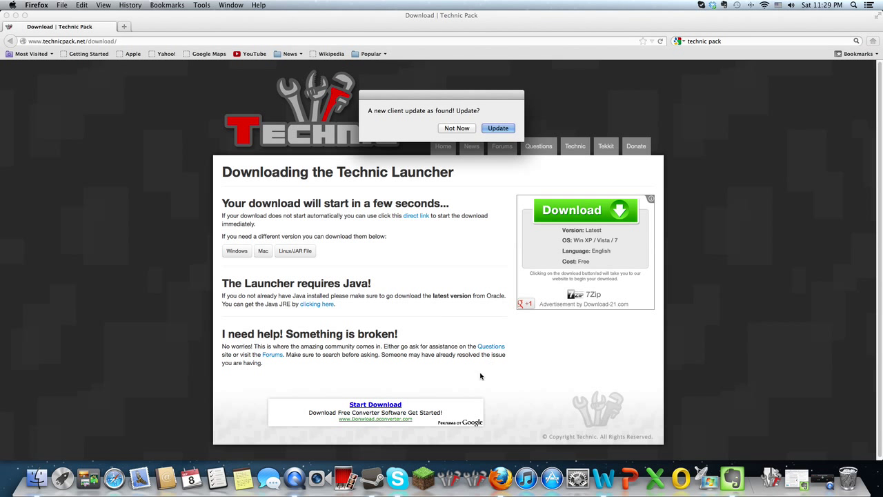
# - Accept the launcher client update and dismiss the 'Update Successful!' message
pyautogui.click(498, 127)
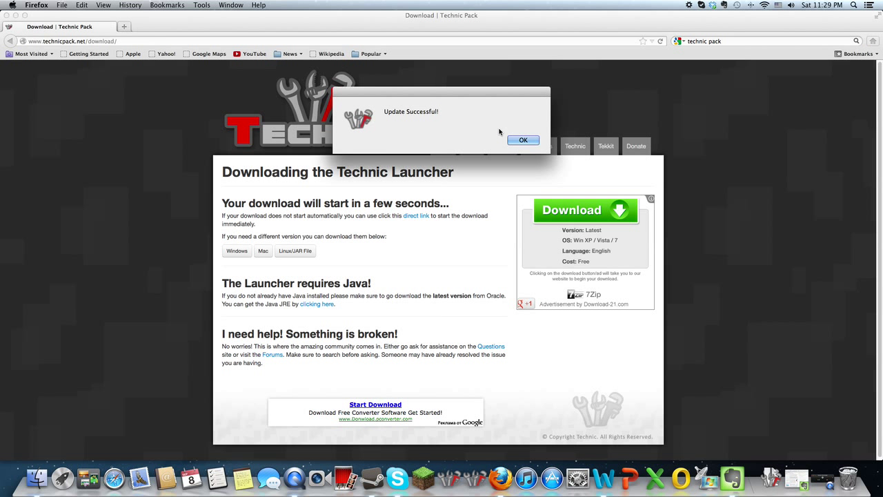
pyautogui.click(523, 140)
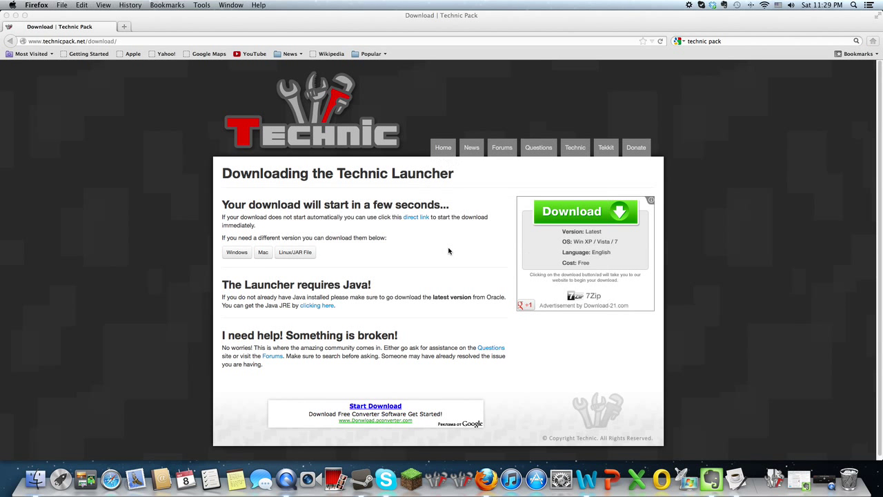
# - Browse the modpack list and select Tekkit as the modpack to launch
pyautogui.click(584, 211)
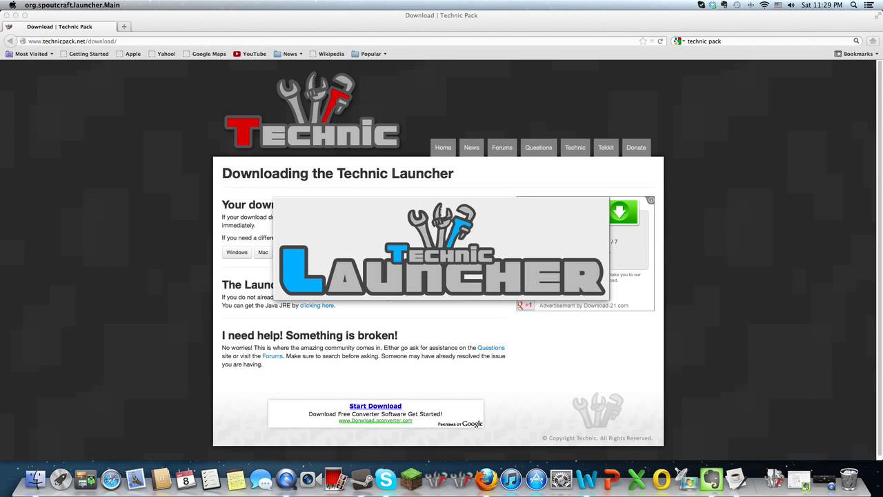
pyautogui.moveTo(454, 241)
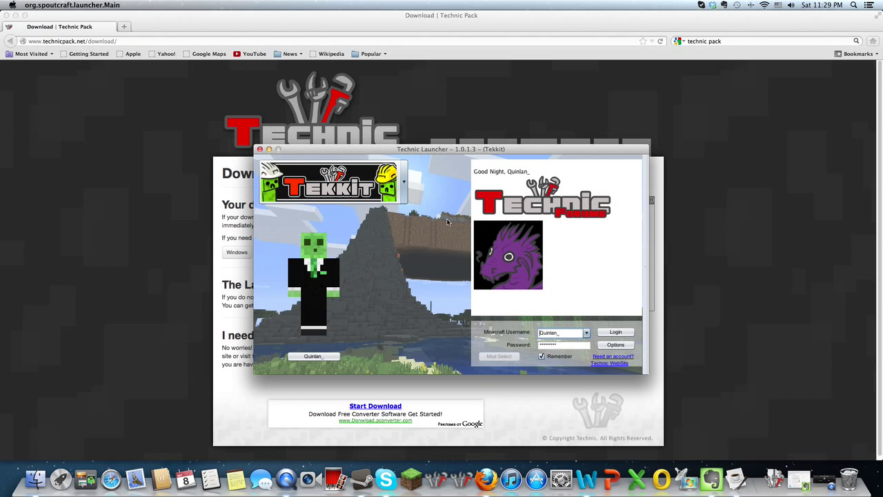
pyautogui.click(404, 181)
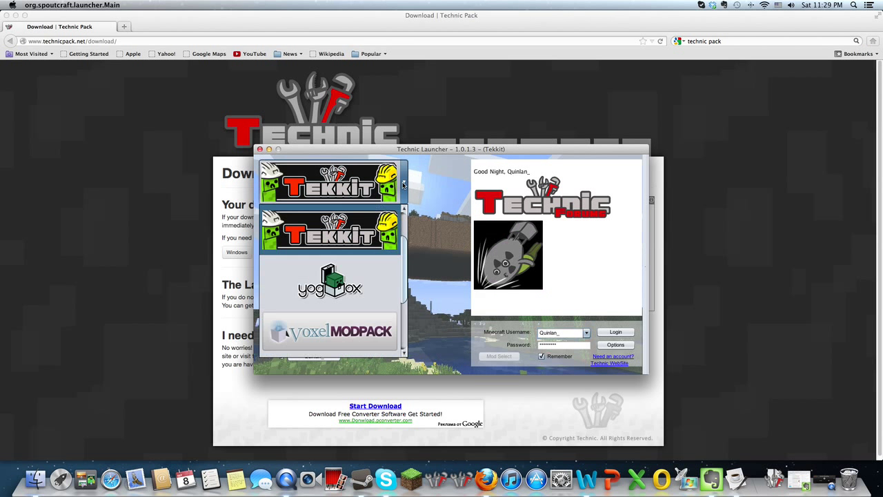
pyautogui.scroll(-3)
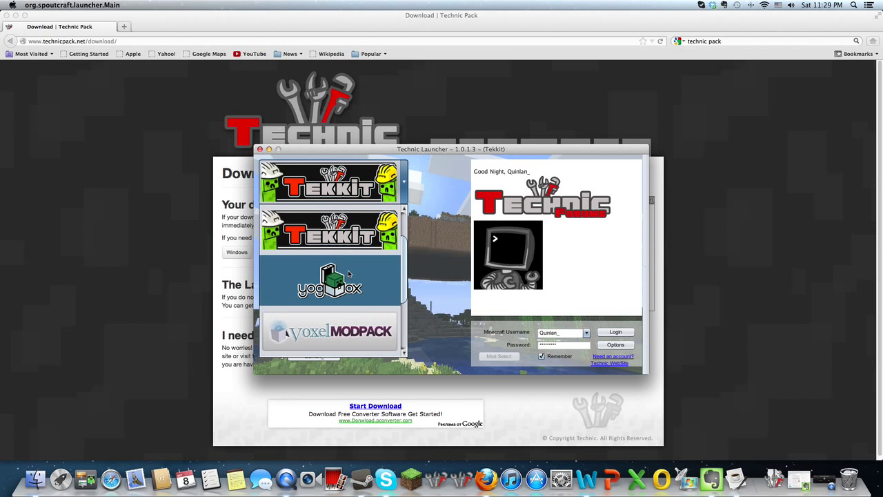
pyautogui.scroll(-3)
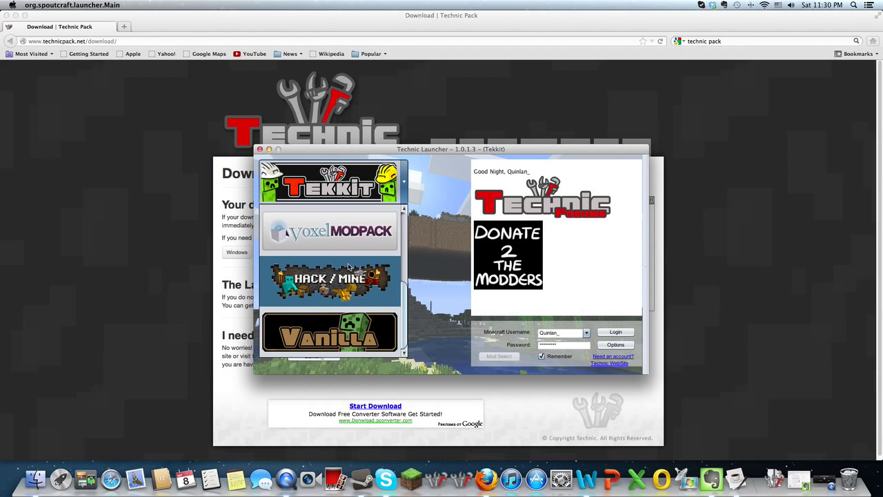
pyautogui.click(331, 181)
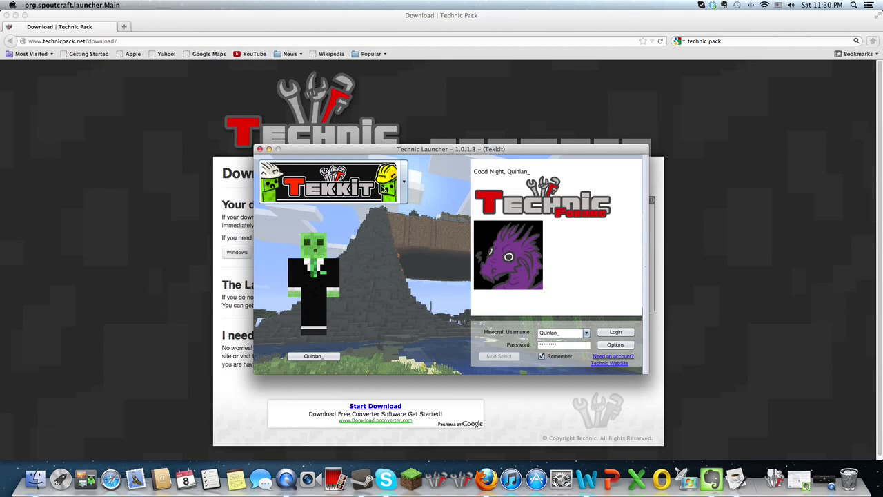
pyautogui.click(403, 181)
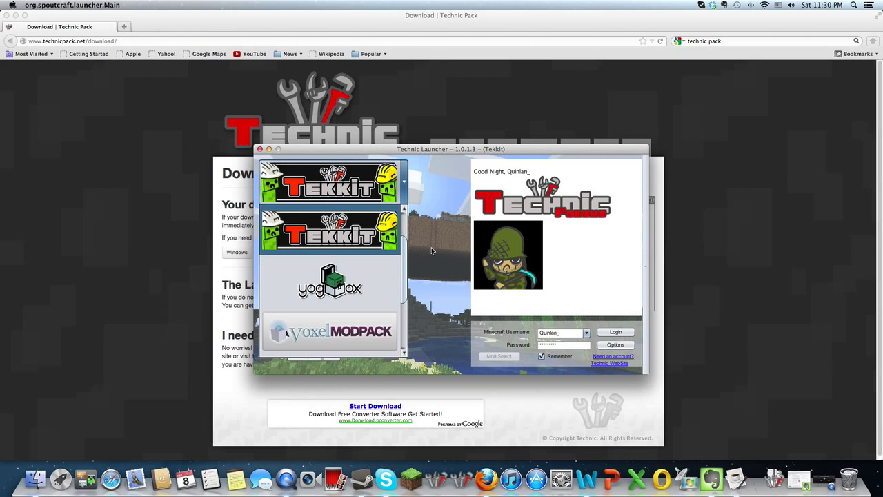
pyautogui.click(615, 332)
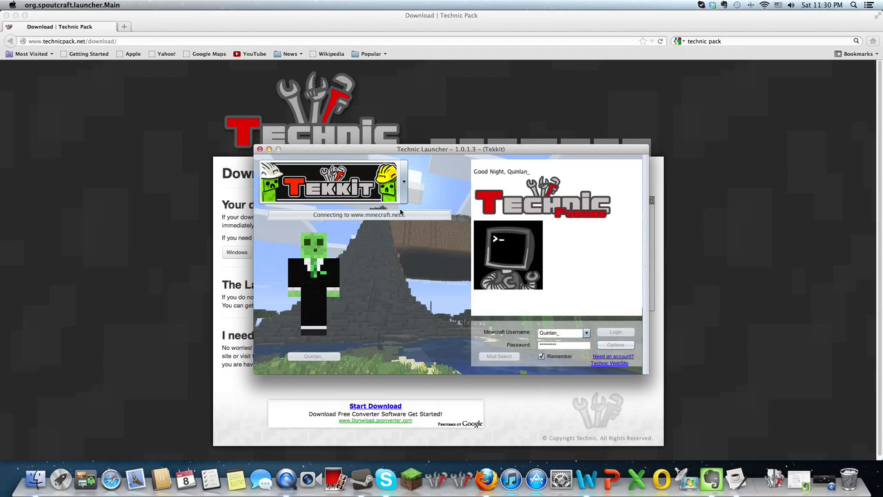
# - Log in to launch Tekkit, then create a single-player 'New World' in Creative mode
pyautogui.click(615, 332)
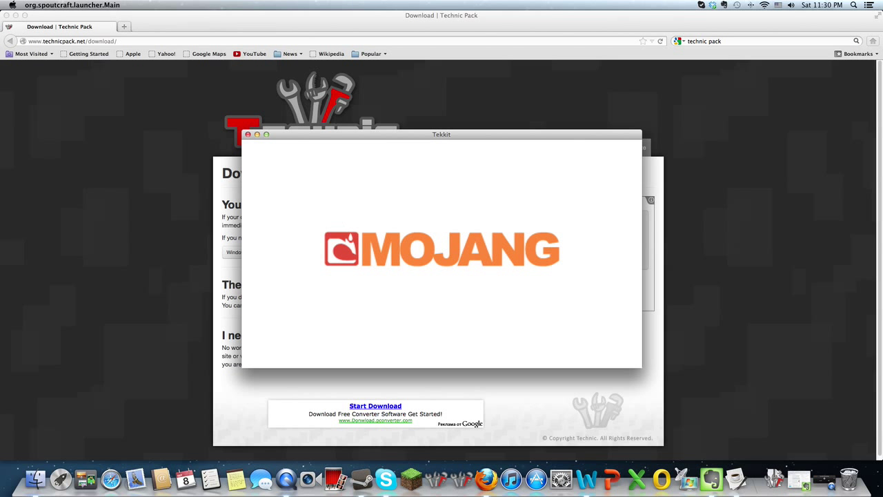
pyautogui.moveTo(352, 212)
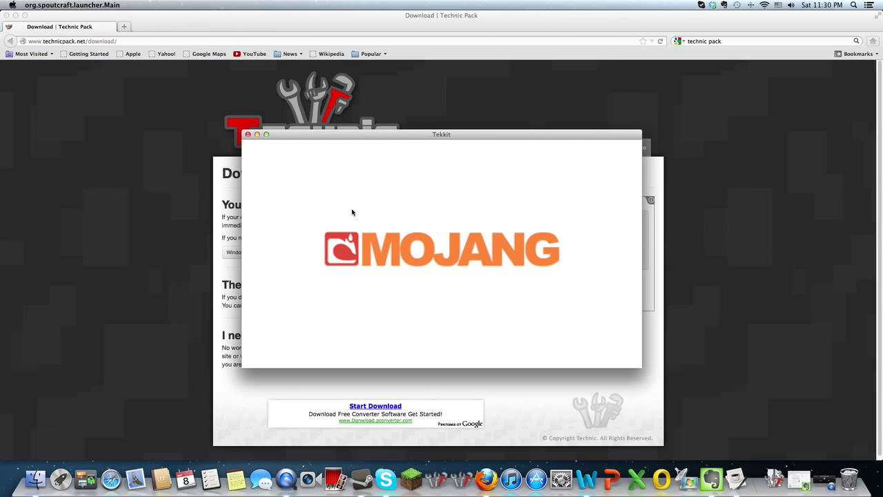
pyautogui.moveTo(451, 135)
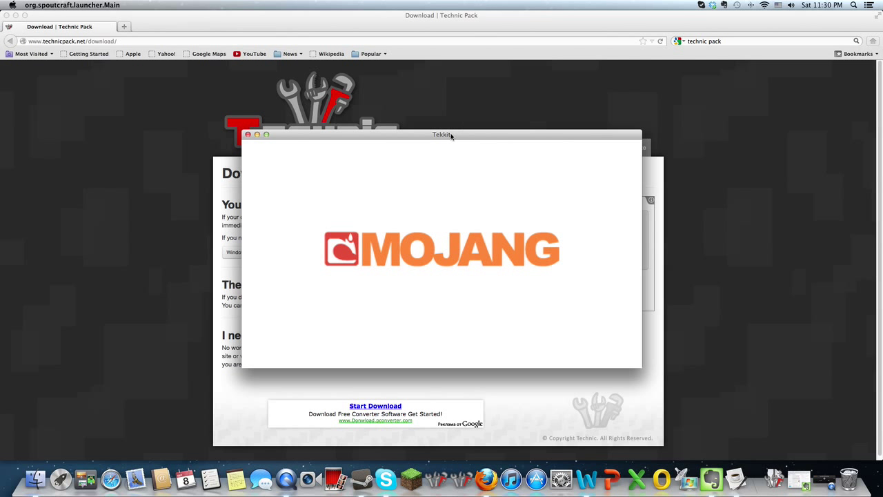
pyautogui.moveTo(265, 209)
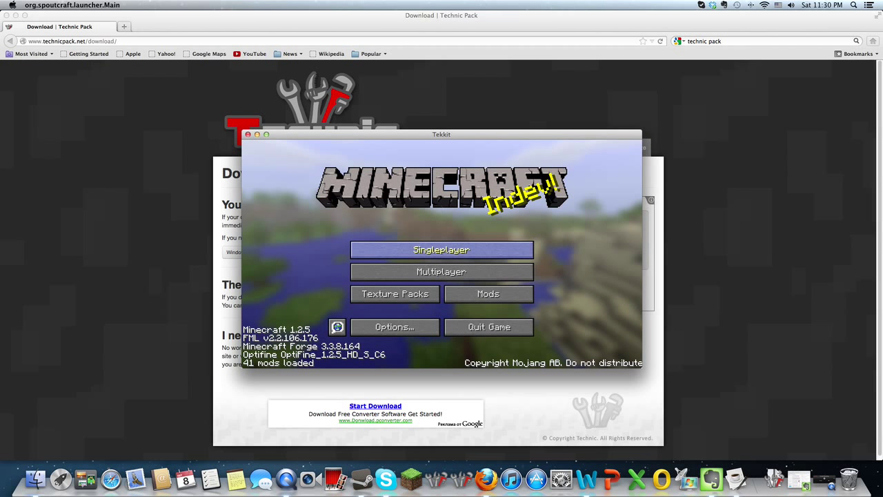
pyautogui.click(441, 249)
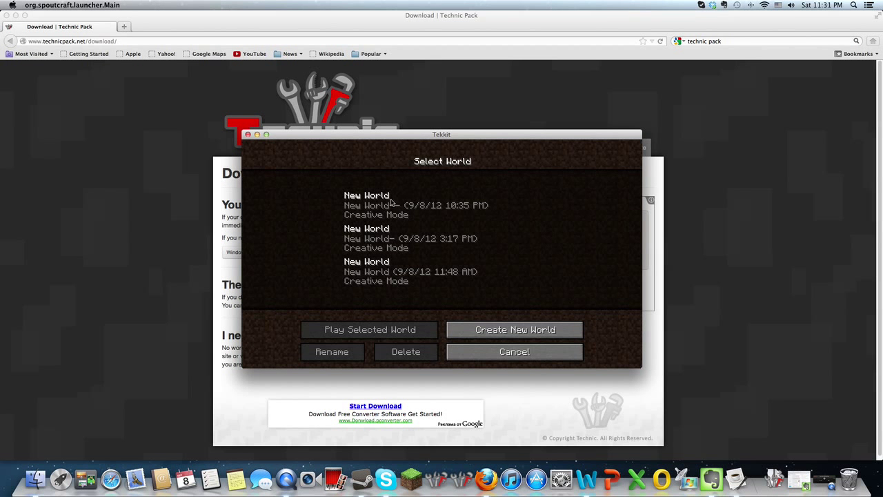
pyautogui.click(514, 329)
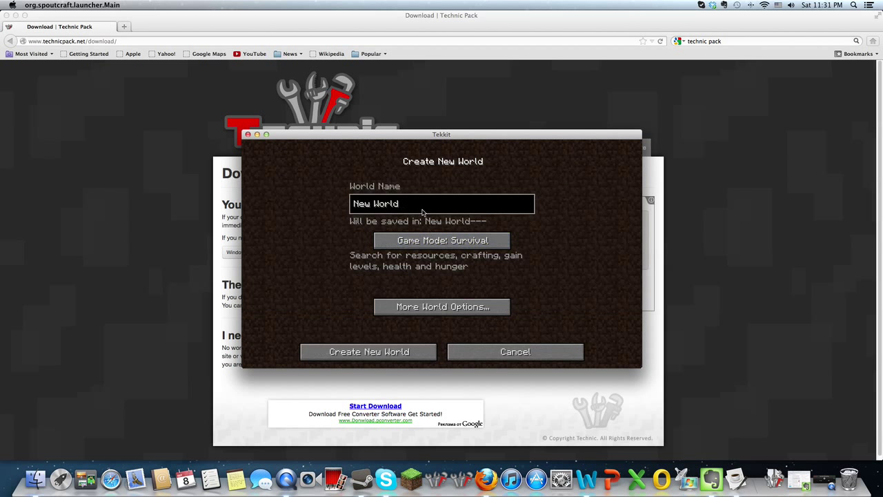
pyautogui.click(441, 240)
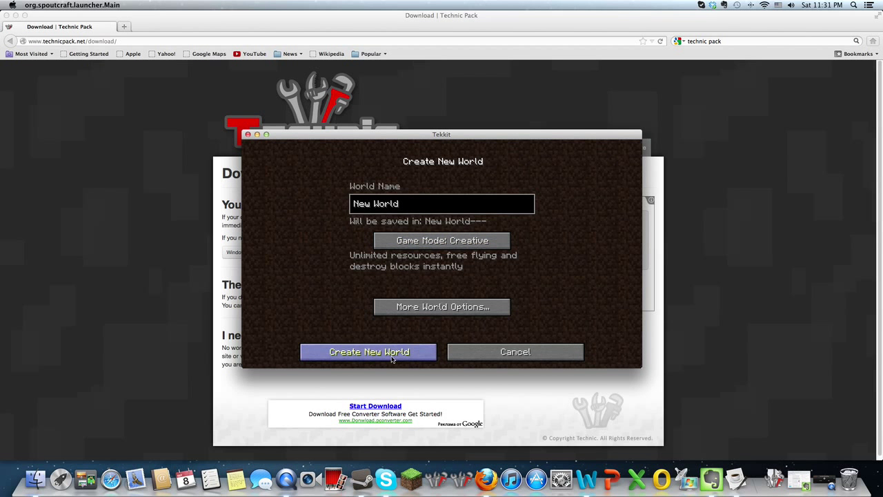
pyautogui.click(369, 352)
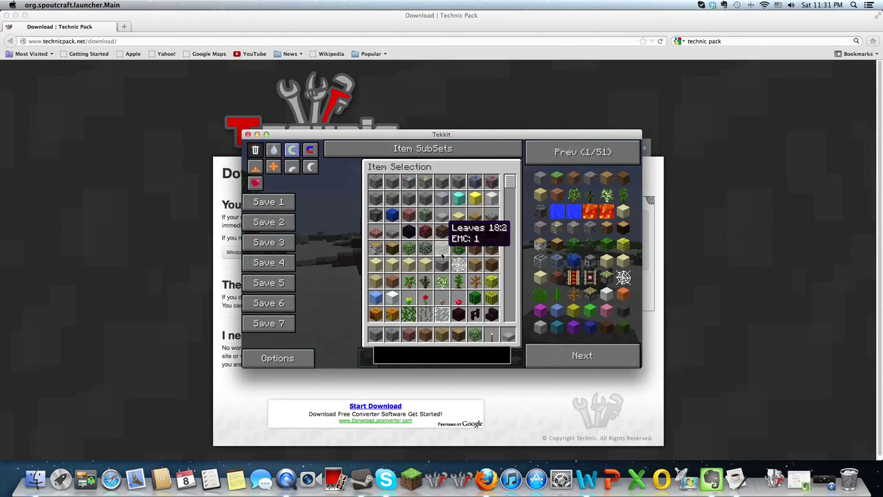
pyautogui.moveTo(590, 213)
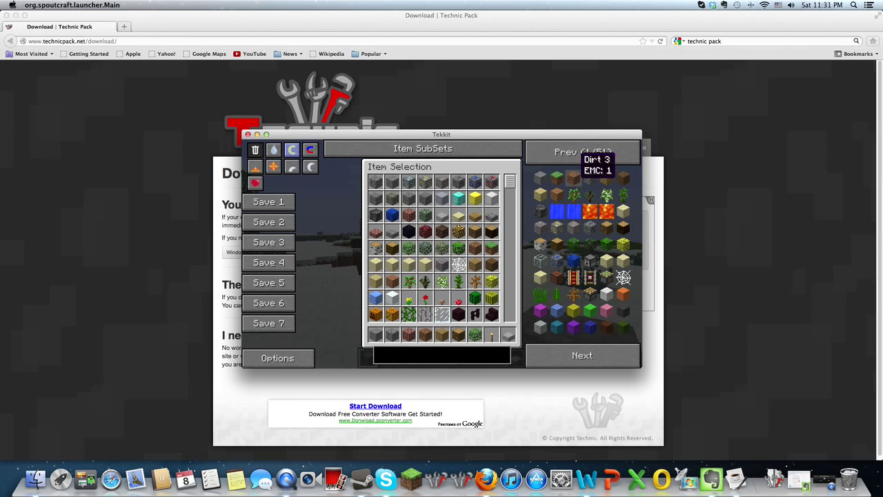
pyautogui.moveTo(539, 178)
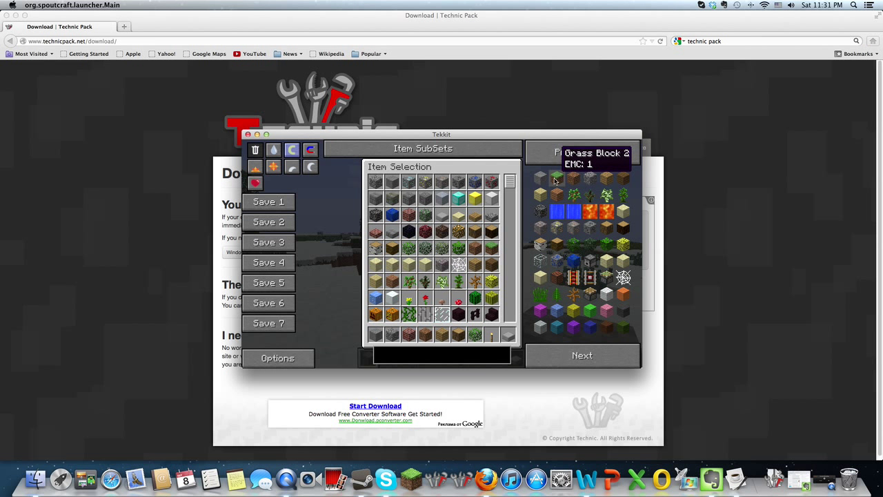
pyautogui.moveTo(606, 293)
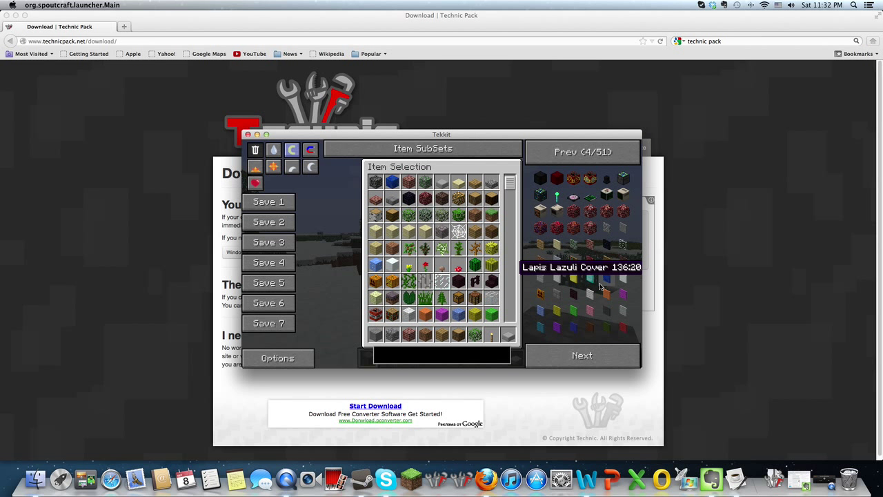
pyautogui.moveTo(590, 235)
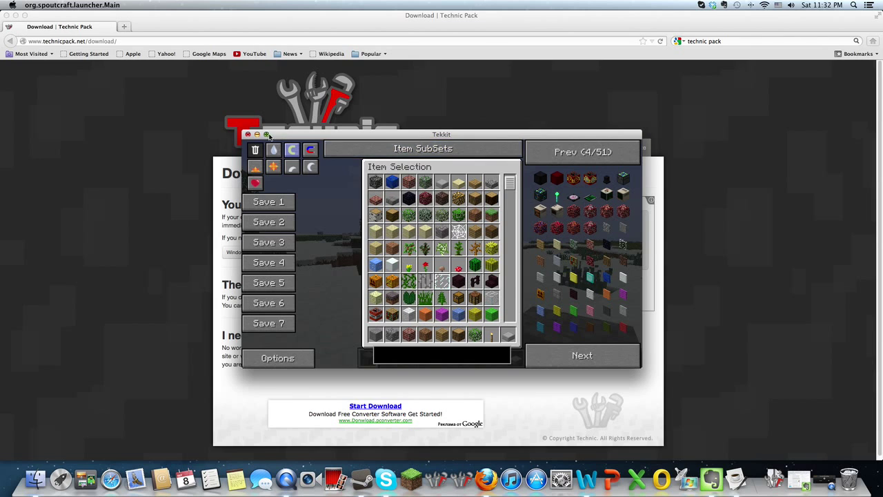
# - Maximize the game window and page the item browser to page 27 of 44
pyautogui.click(266, 134)
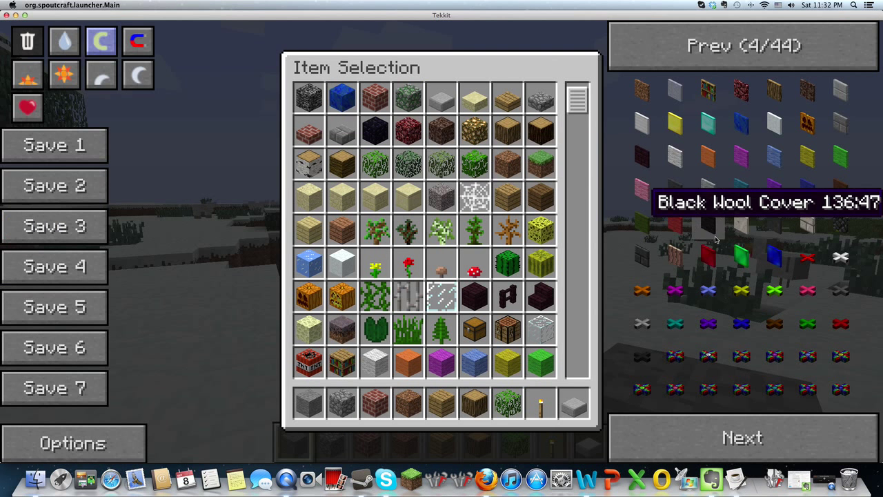
pyautogui.moveTo(741, 259)
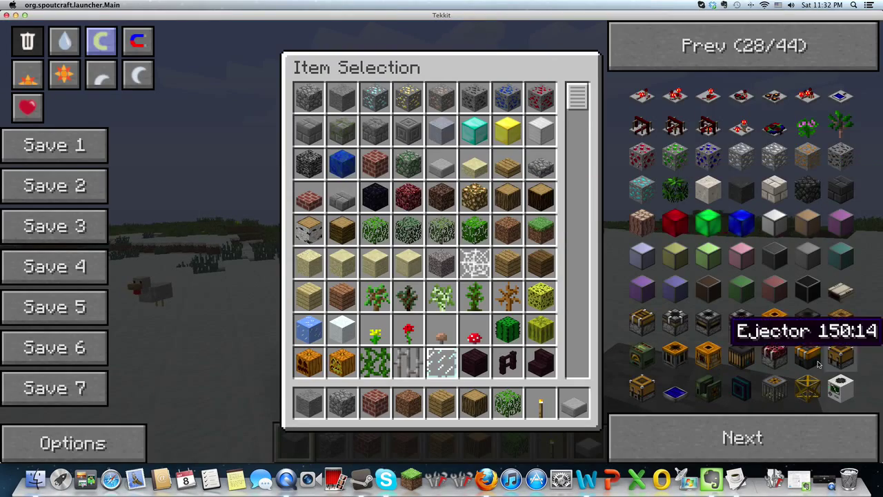
pyautogui.click(742, 45)
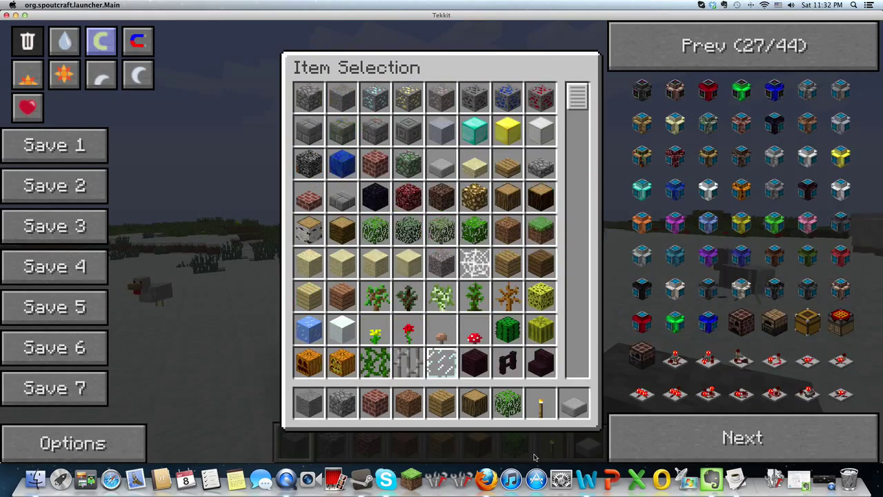
pyautogui.moveTo(415, 422)
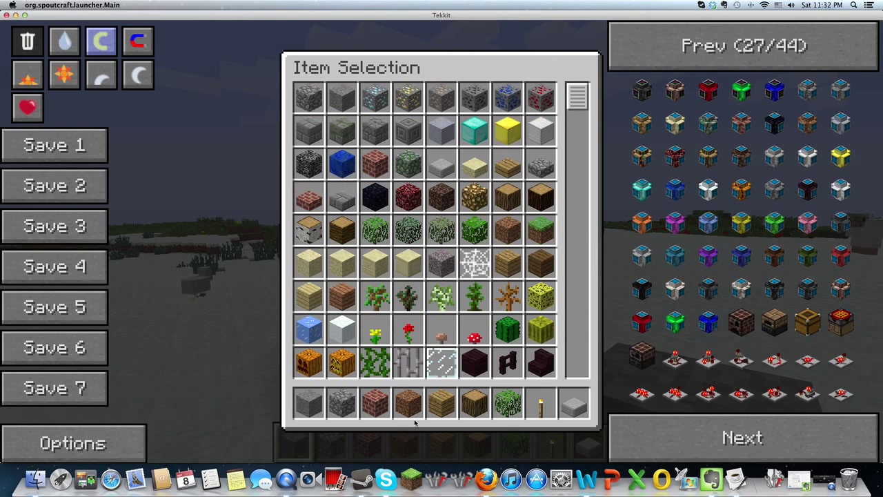
pyautogui.moveTo(216, 258)
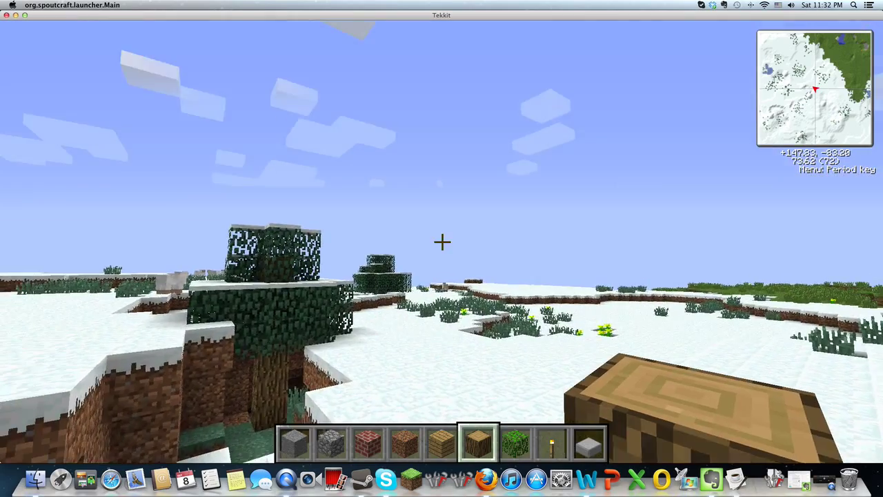
pyautogui.moveTo(442, 242)
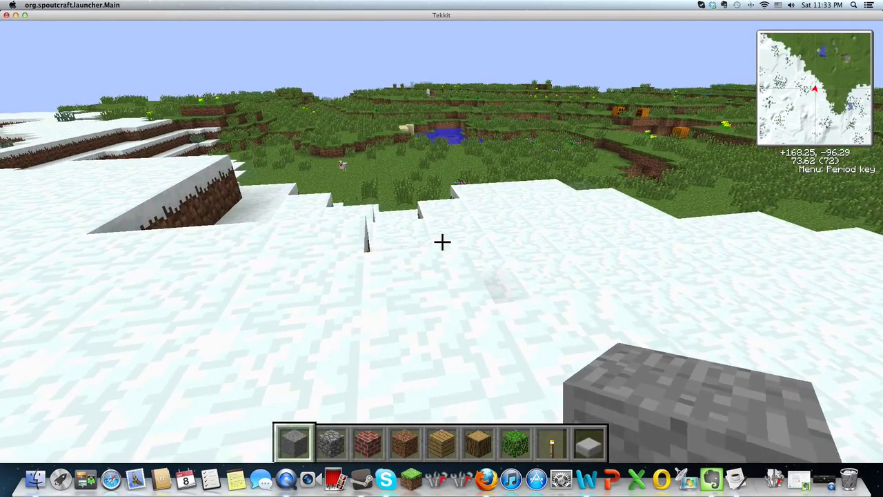
pyautogui.moveTo(442, 241)
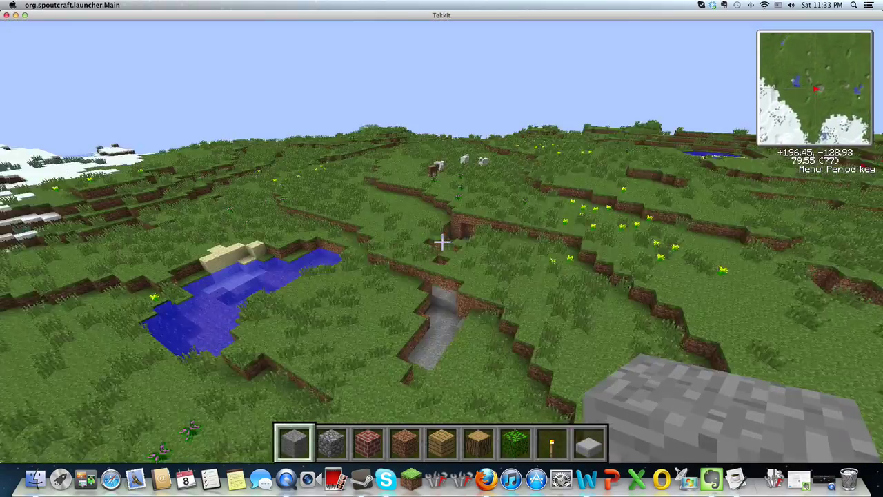
pyautogui.moveTo(442, 242)
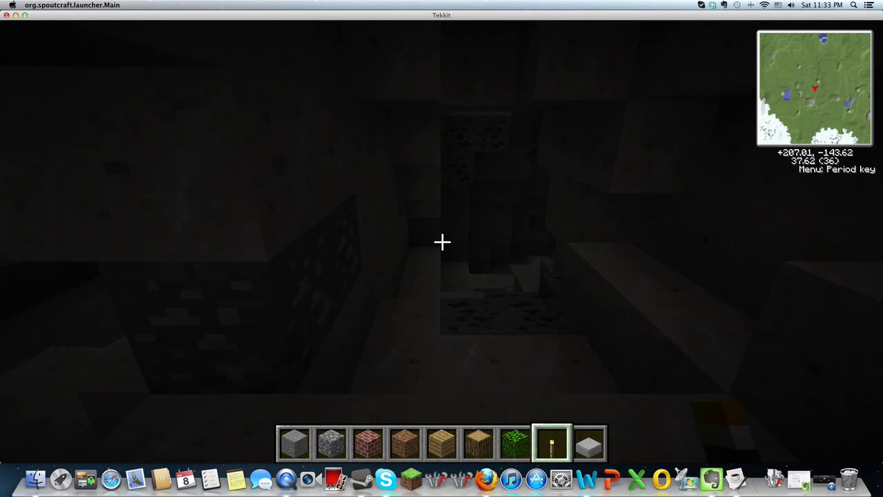
# - After exploring down into a cave, bring up the game menu while the level saves
pyautogui.press('Escape')
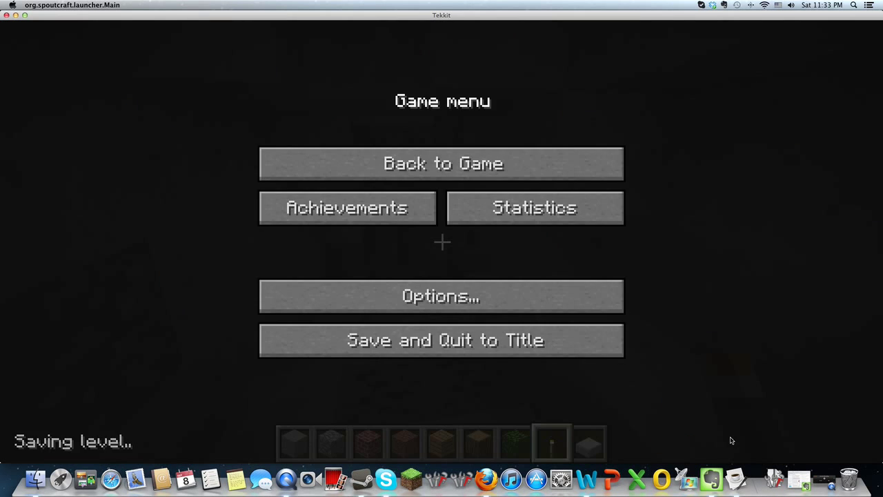